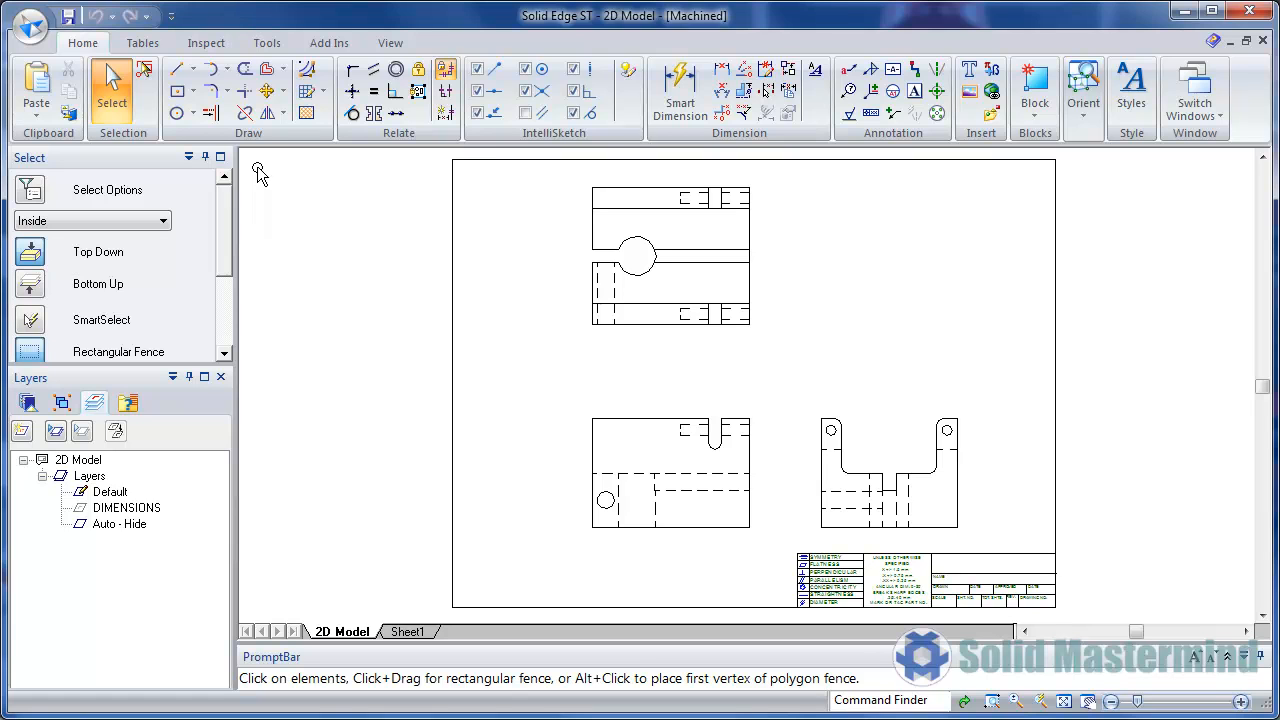
Show the Tools ribbon where the Create 3D command lives.
click(266, 42)
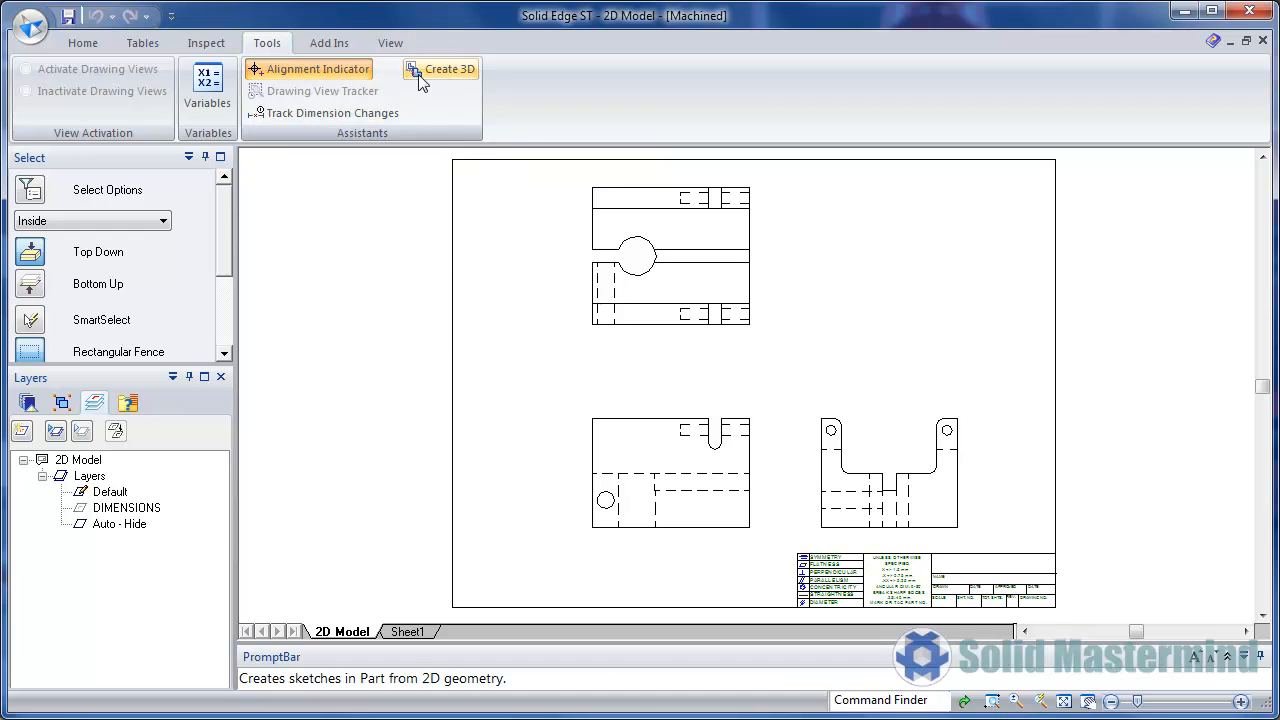
Create a 3D part from the three views using the iso part.par template, lower-left view as primary.
click(446, 68)
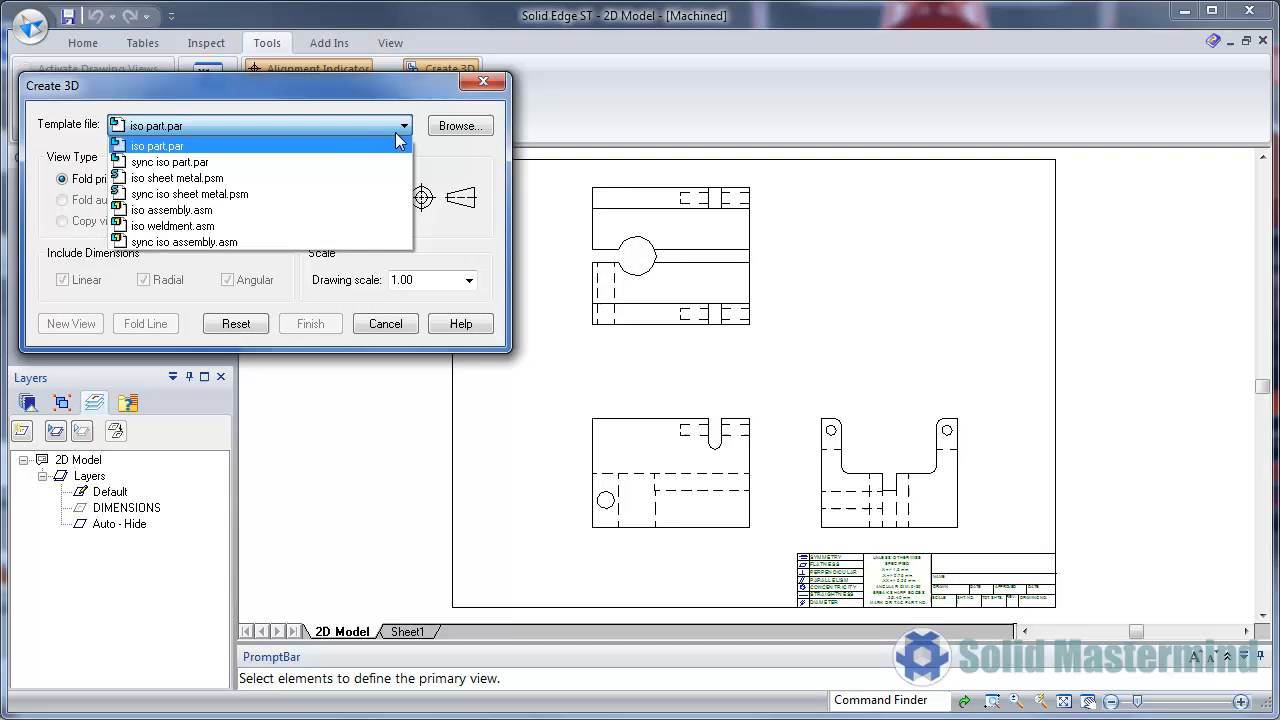
click(156, 144)
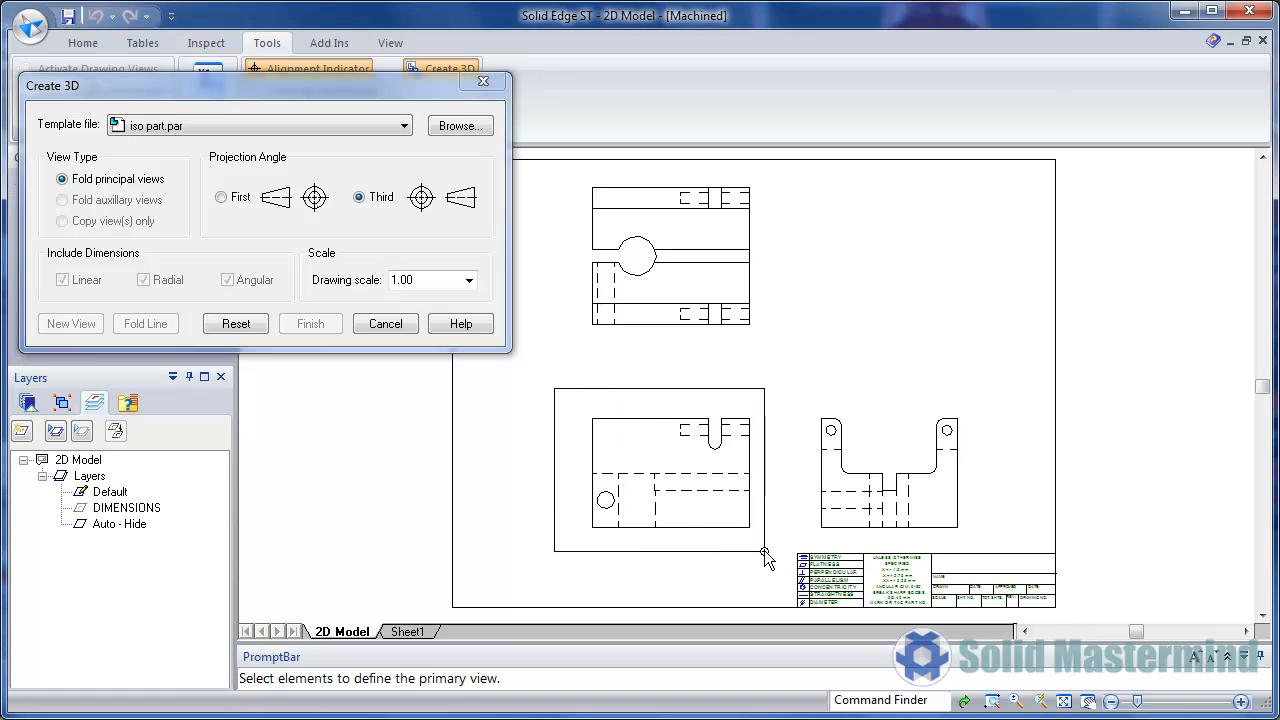
click(660, 470)
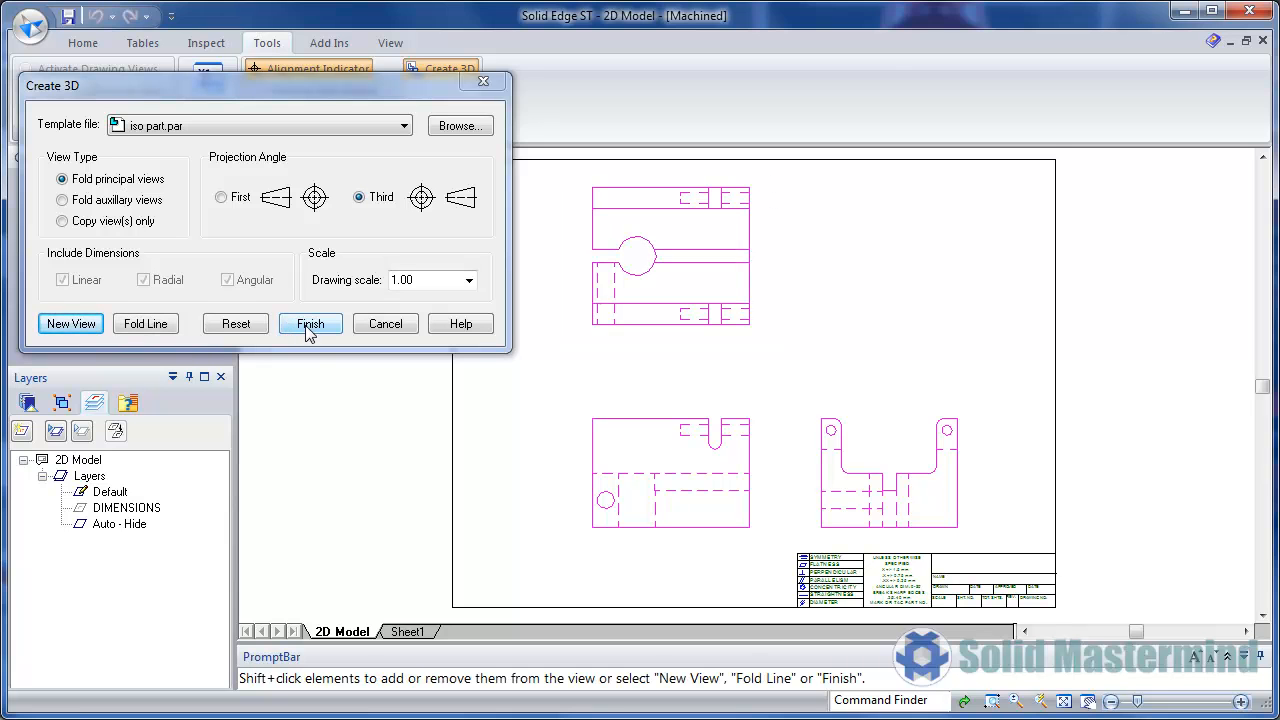
click(310, 324)
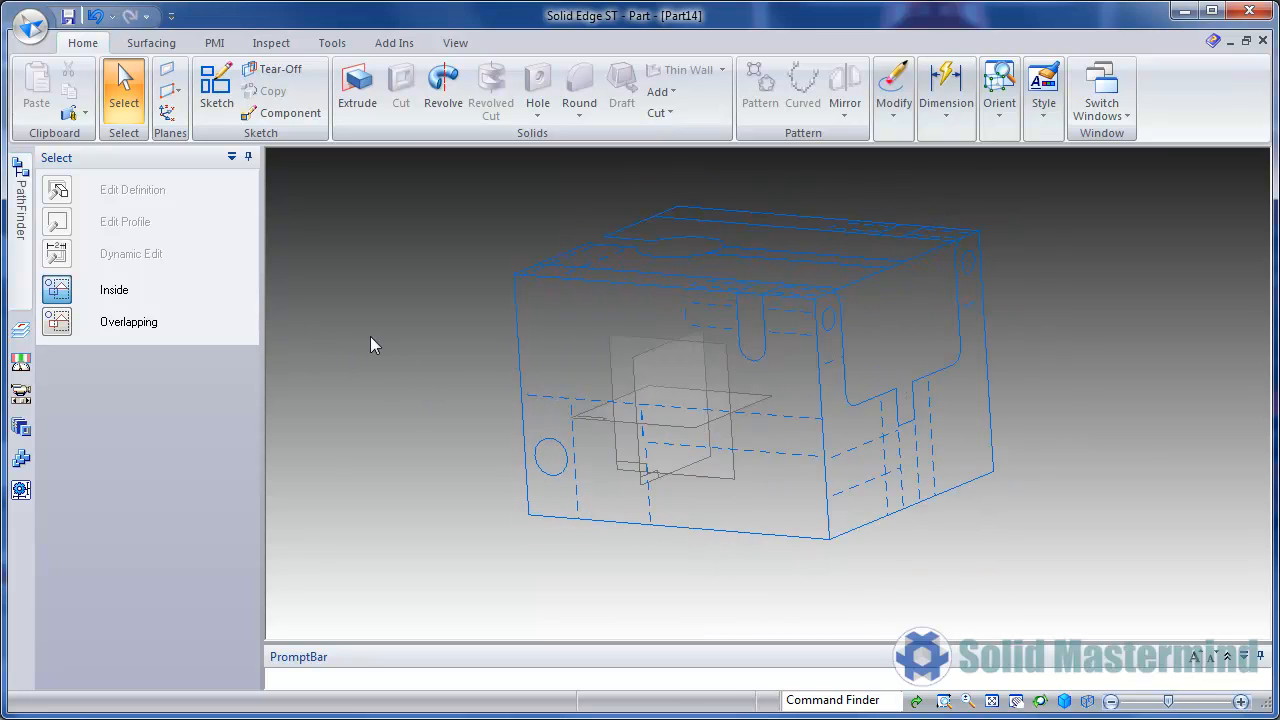
Fit the folded sketches in view and start an Extrude feature.
right_click(376, 344)
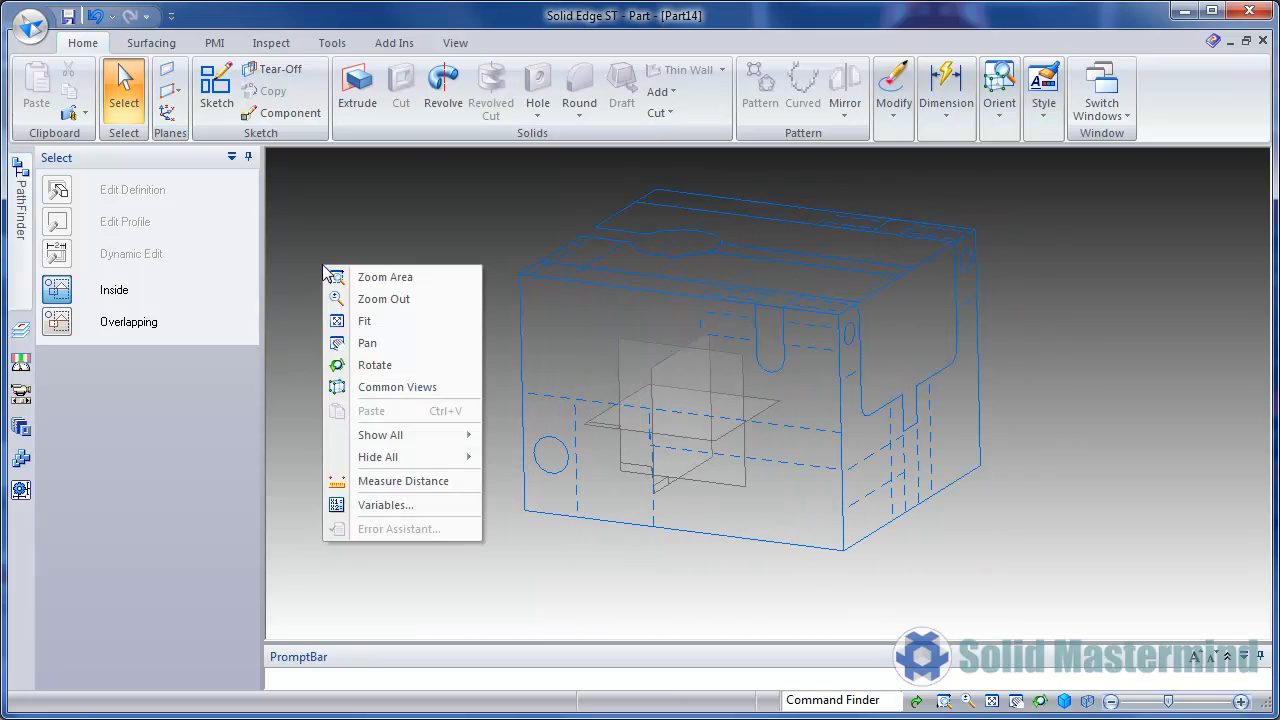
mouse_move(410, 456)
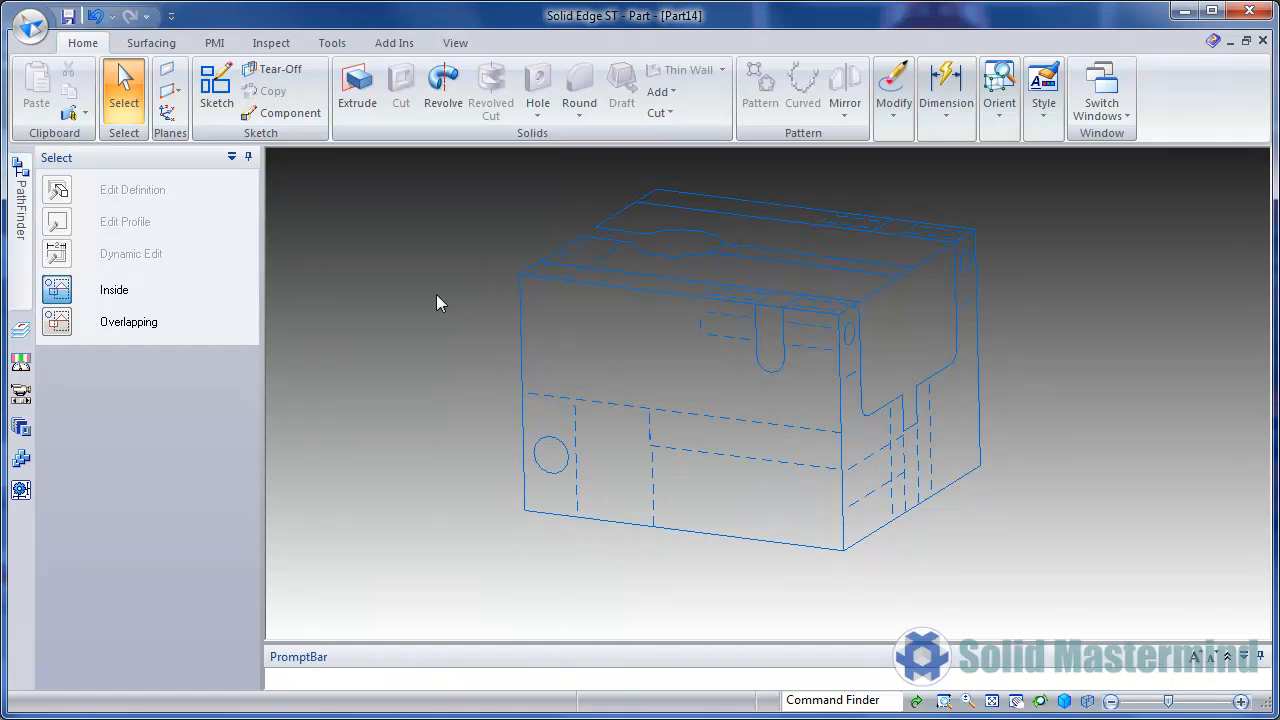
click(356, 88)
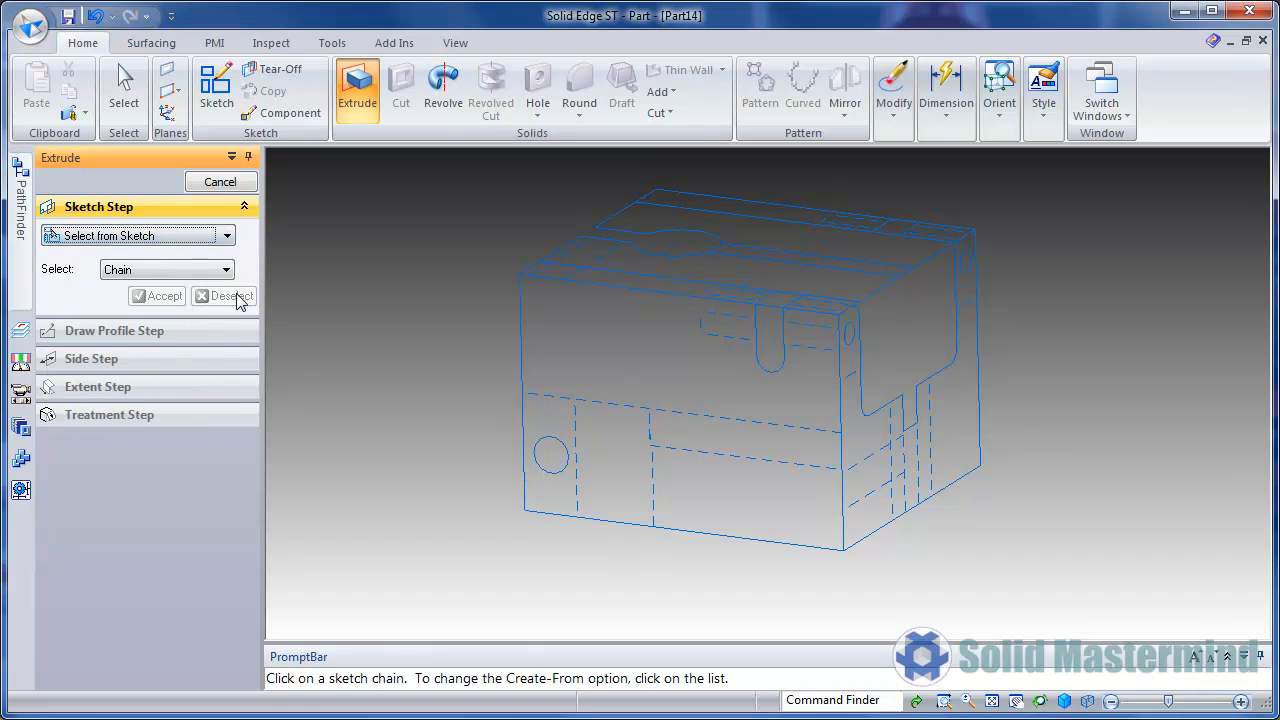
Extrude the outline chain into the solid base block and begin a Cut.
click(918, 440)
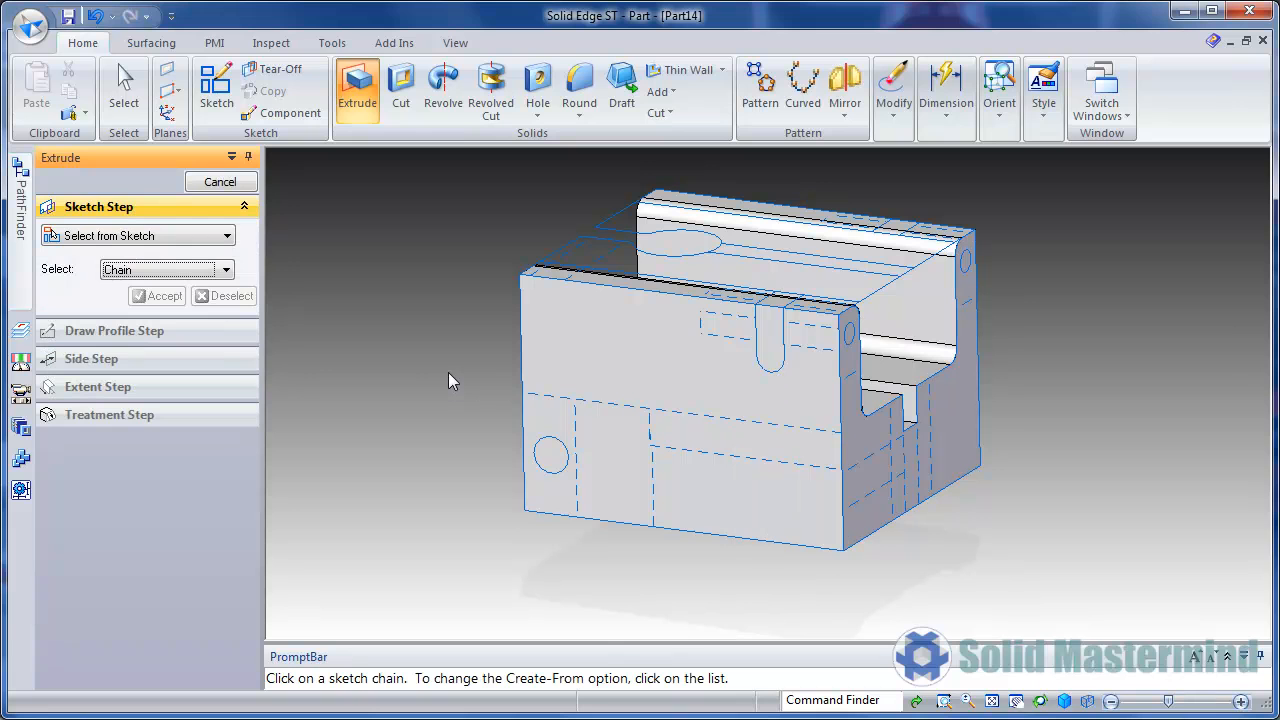
click(400, 88)
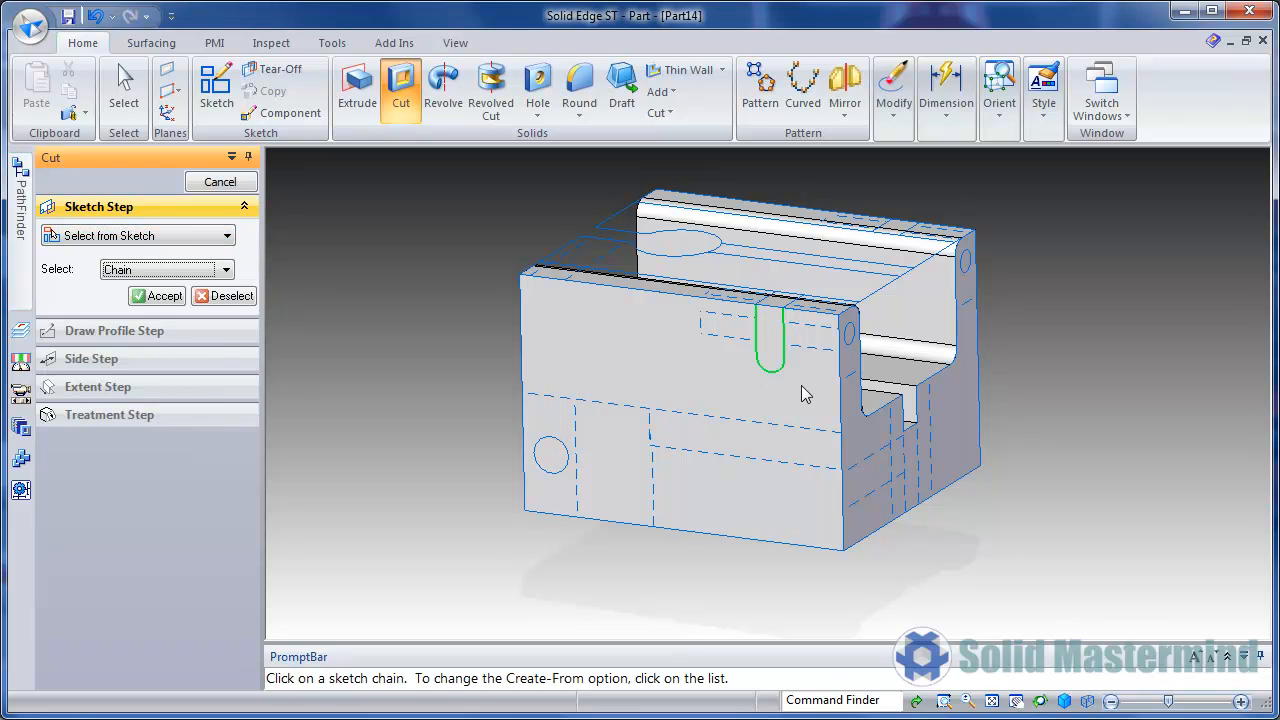
Select the slot outline and hole circles as the cut profiles.
click(156, 296)
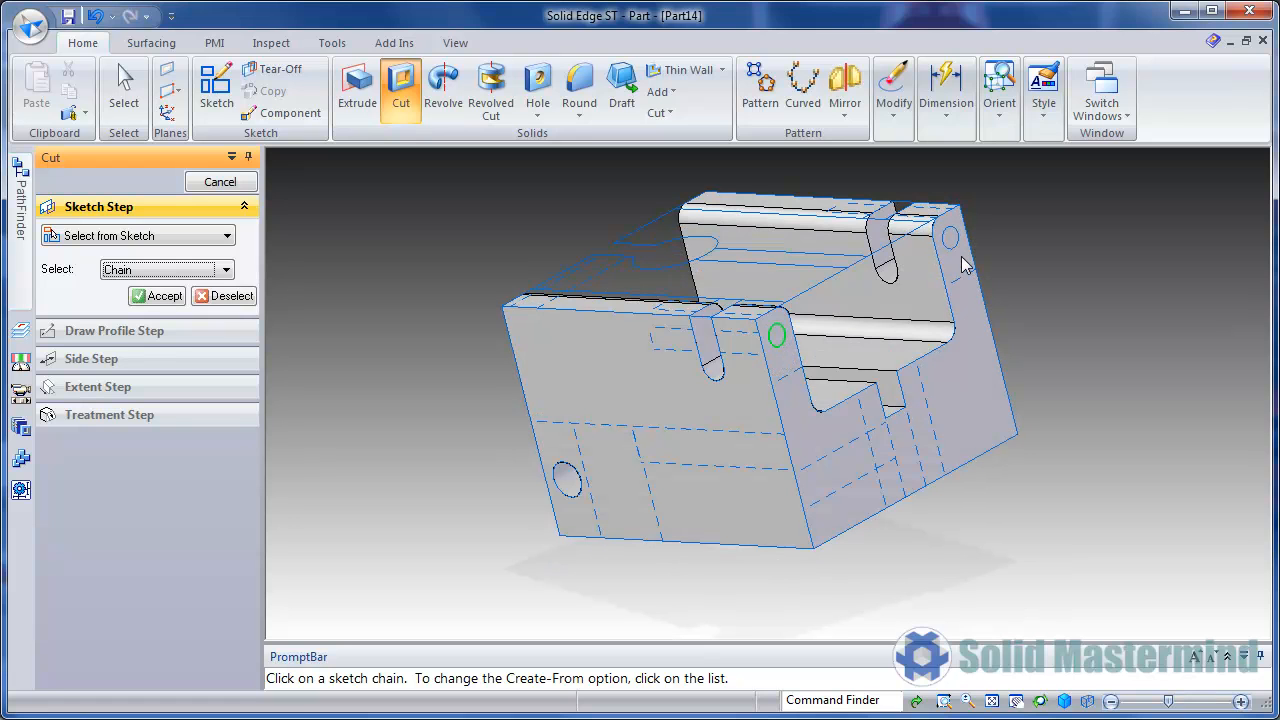
click(156, 296)
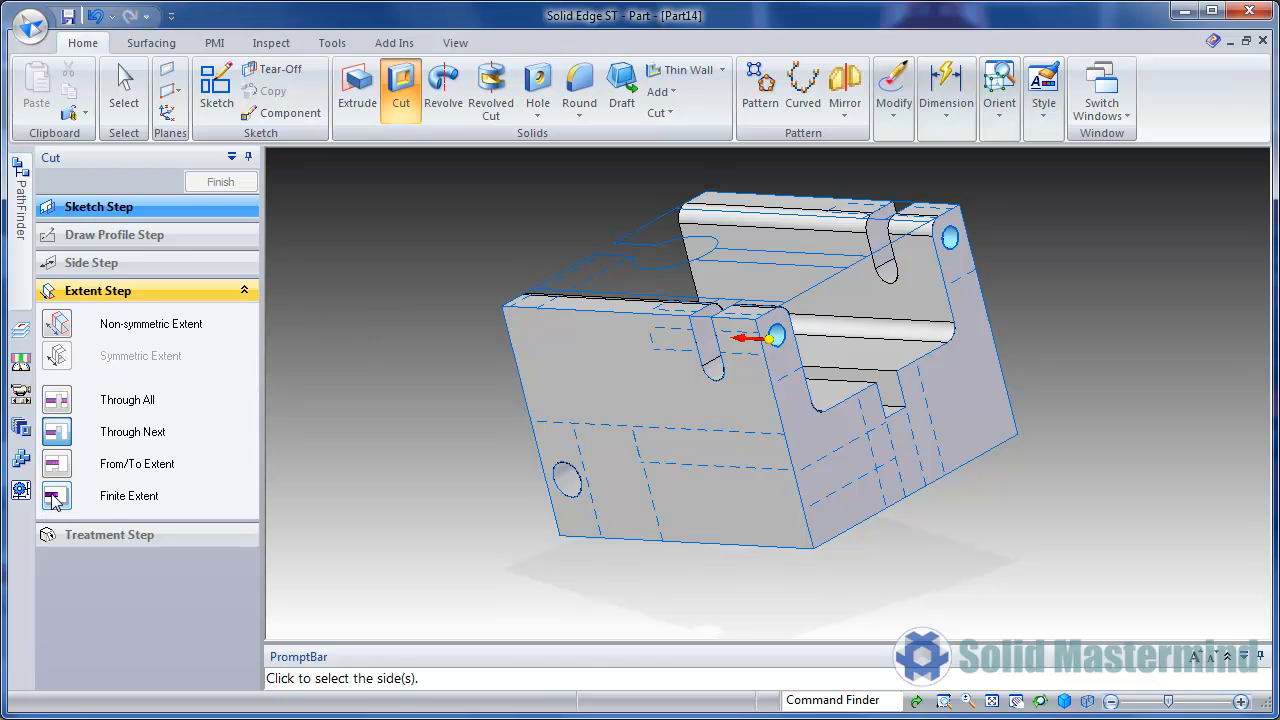
Cut the slots and holes Through All, then bring up the view's hide options.
click(660, 358)
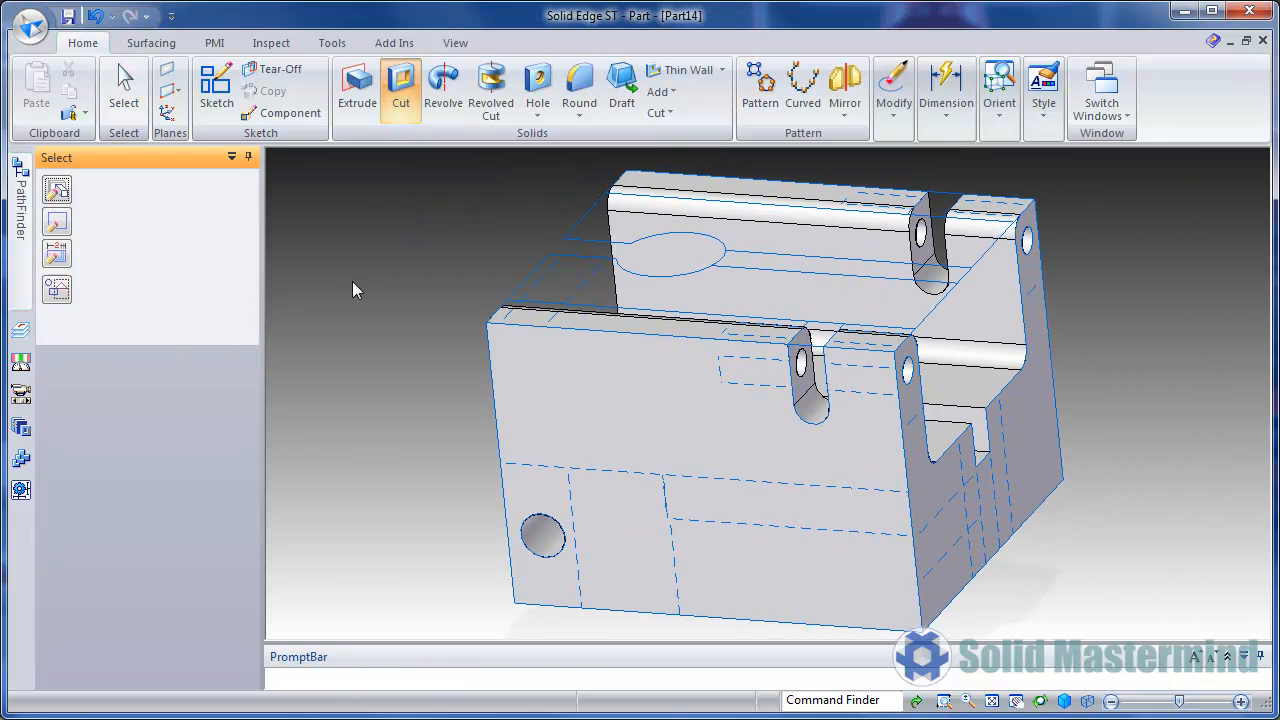
right_click(356, 290)
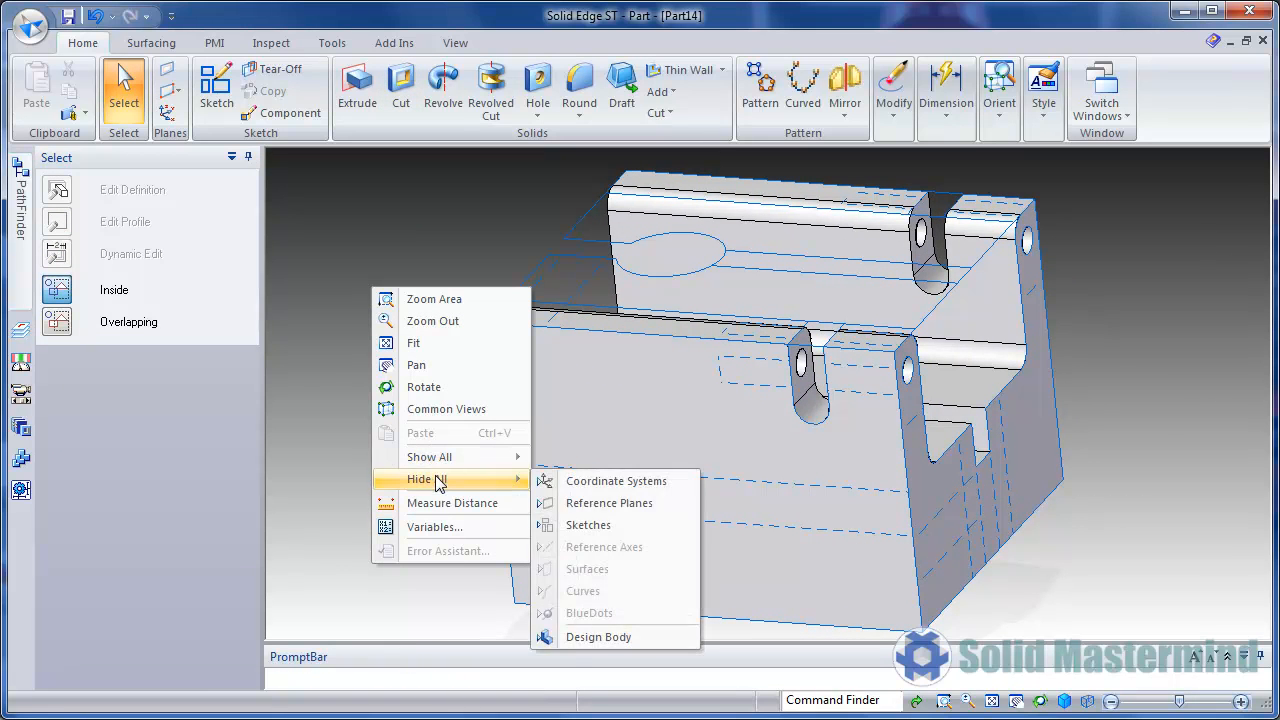